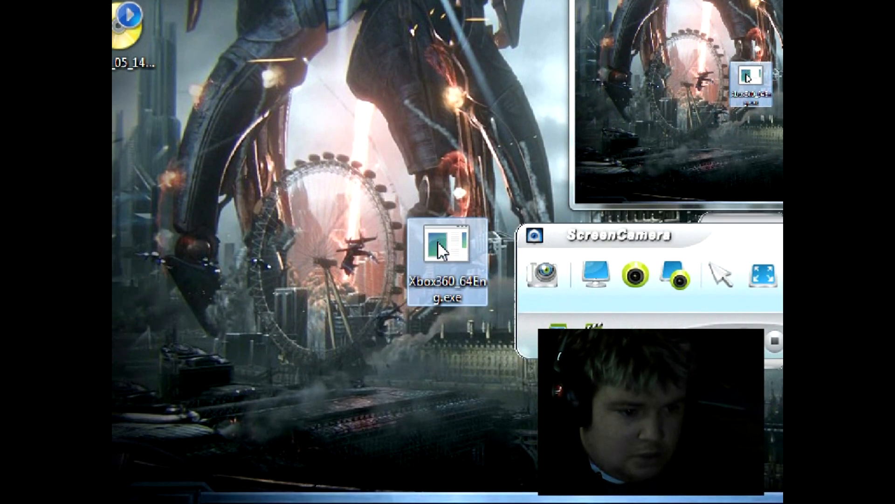
Step: Launch the Xbox360_64Eng.exe installer from the desktop
double_click(447, 245)
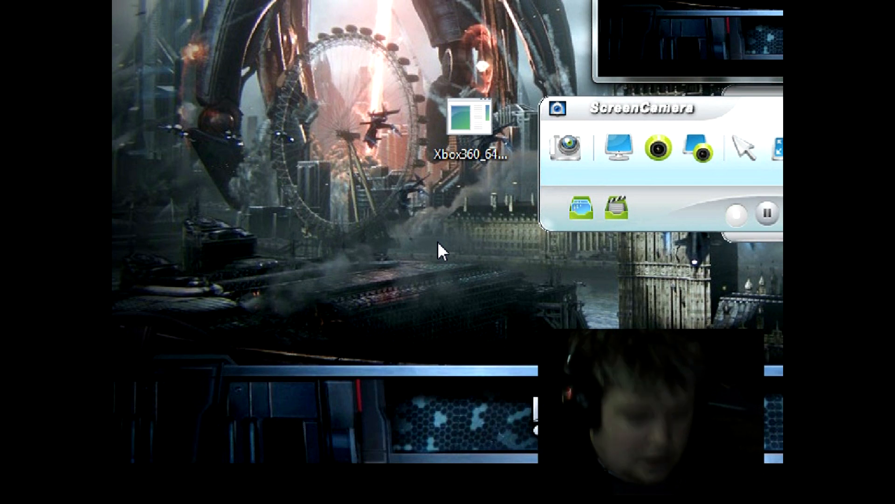
Step: Bring up the Start menu listing programs and system locations
click(139, 482)
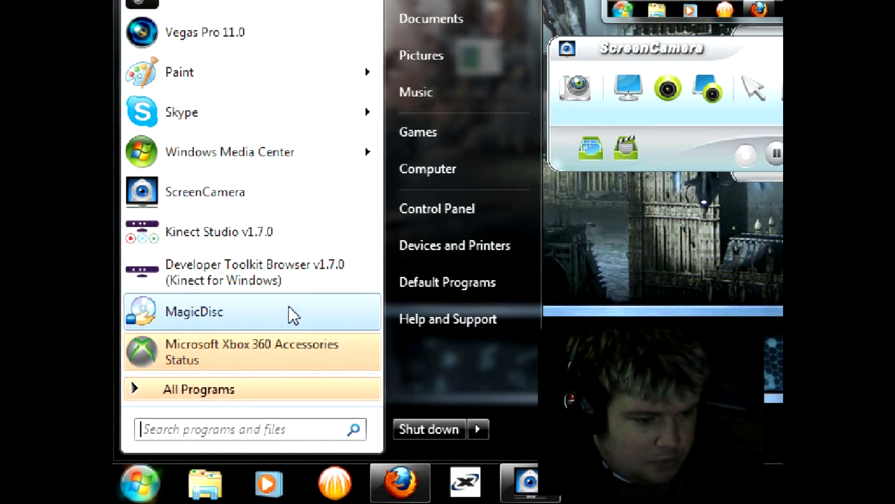